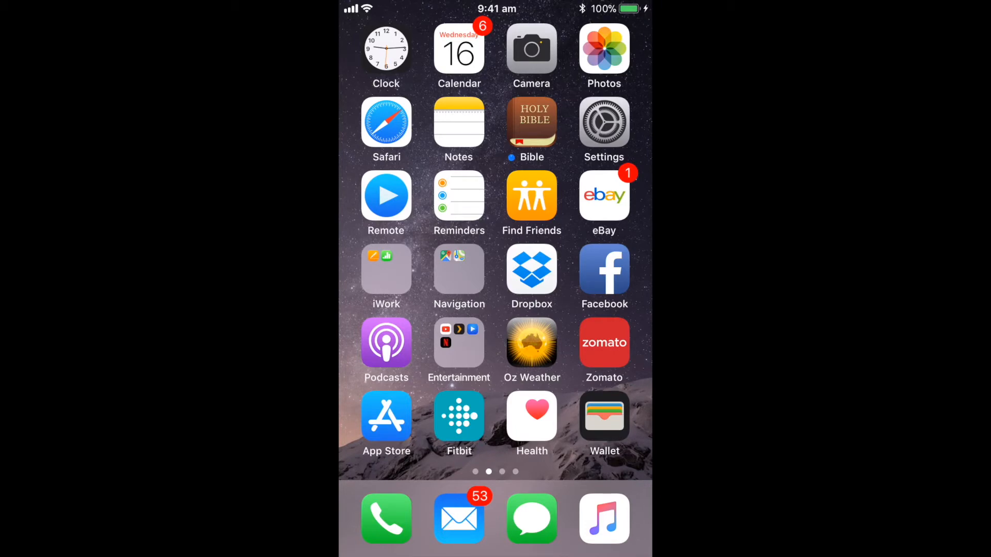
Step: Launch Notes and begin a new blank note inside the Old Notes folder
click(458, 122)
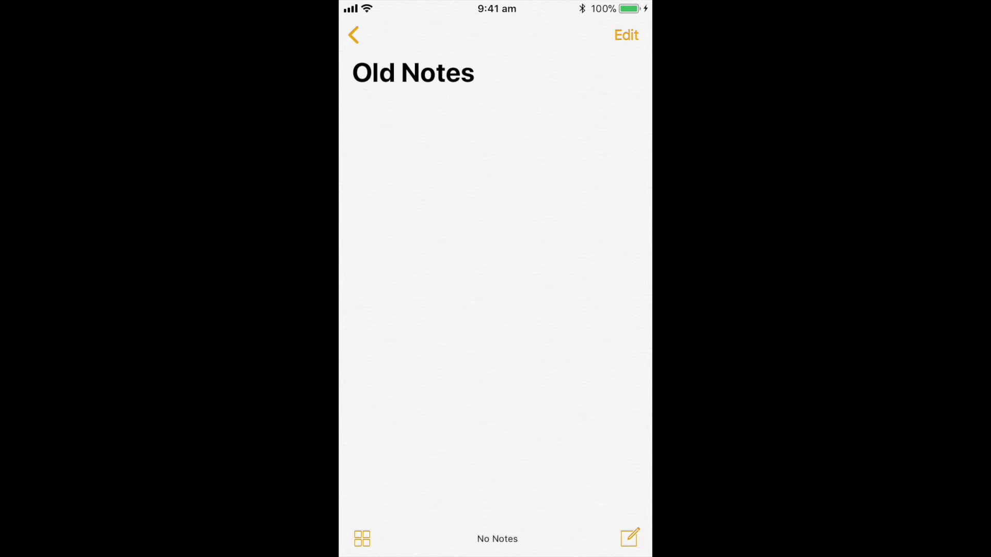
scroll(down, 3)
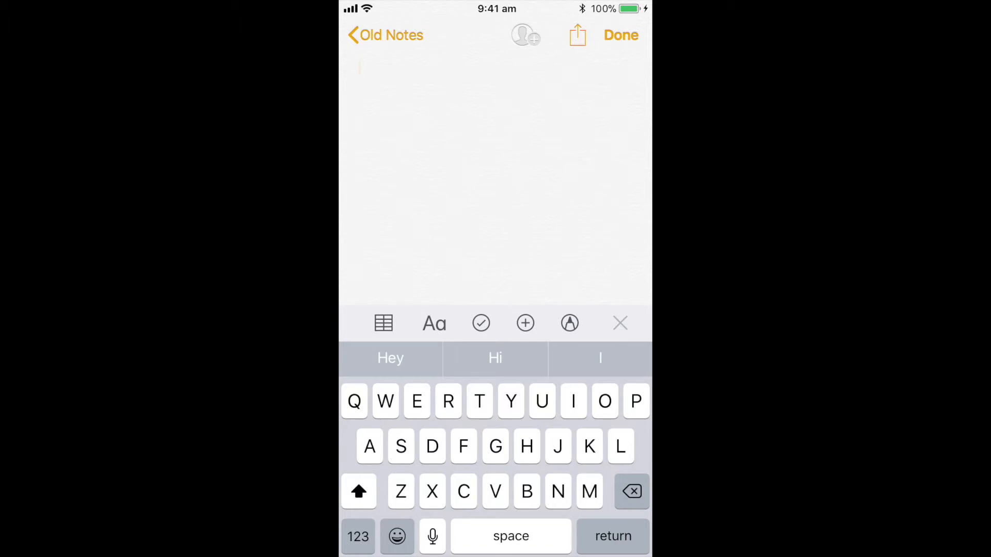
Step: Insert an empty two-by-two table, leaving its options unchanged
click(384, 323)
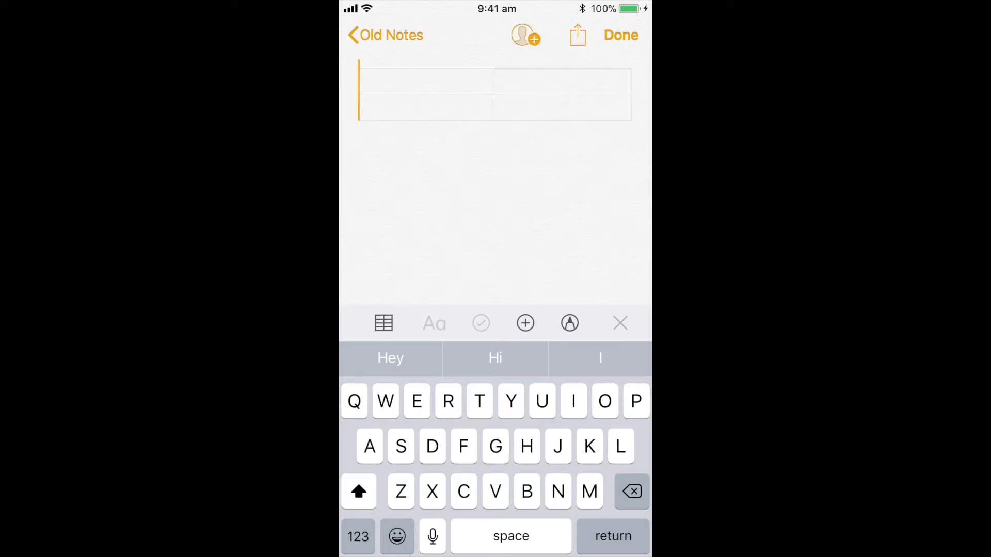
click(383, 323)
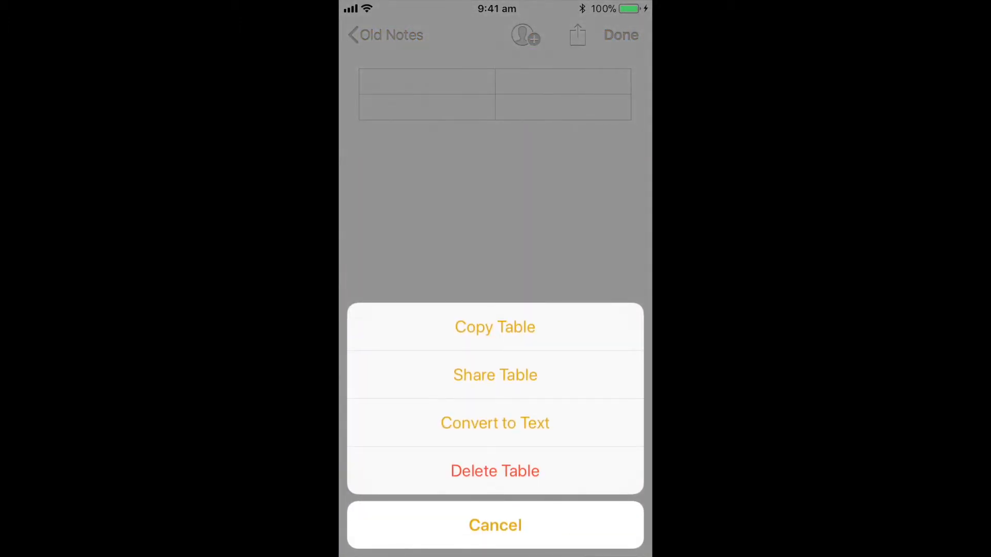
click(494, 526)
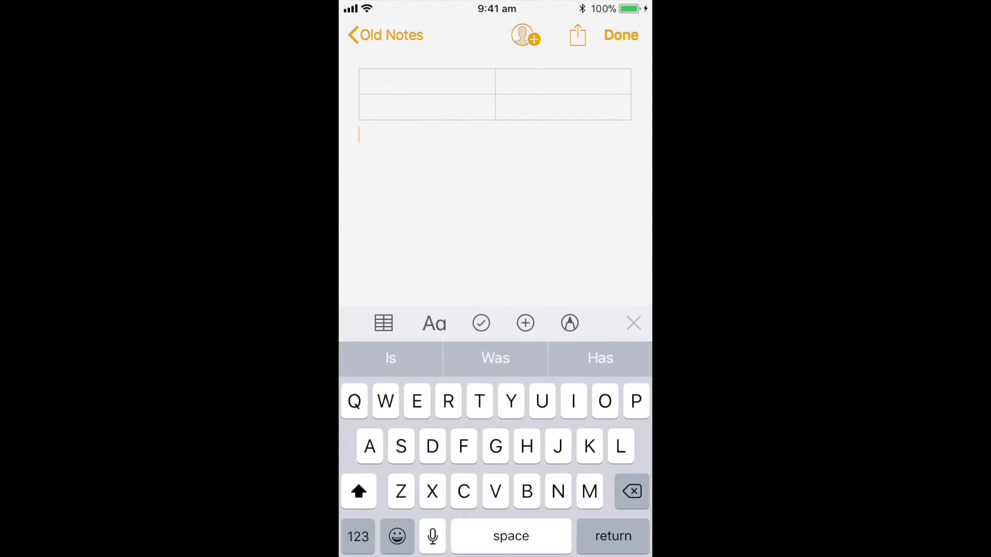
Step: Create checklist items 'Gtg' and 'Thus' below the table
click(433, 323)
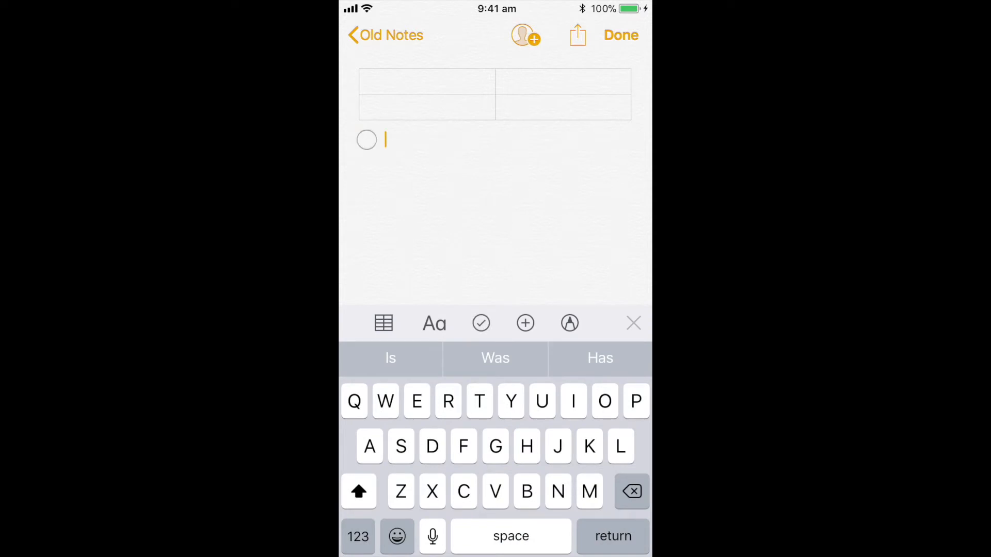
key(return)
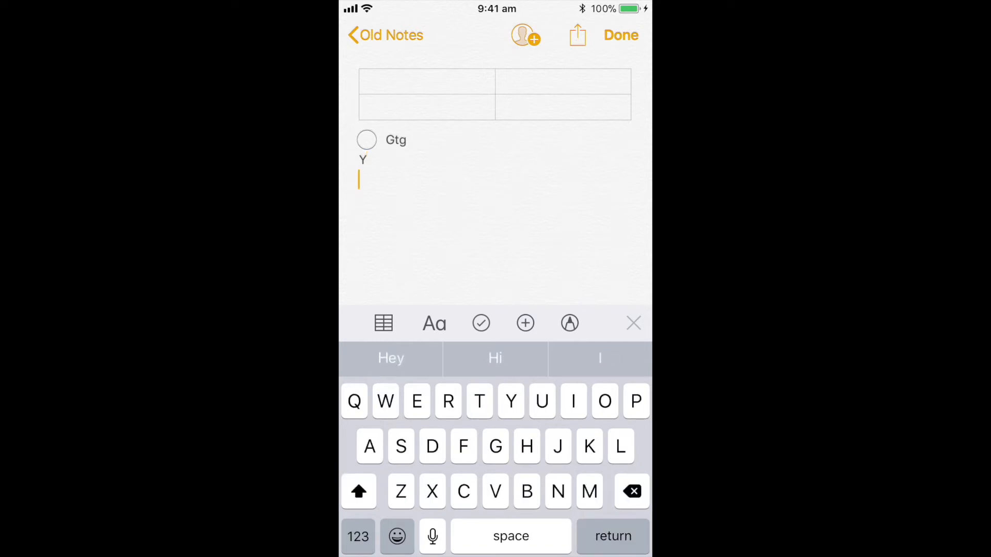
click(630, 492)
text(Thus)
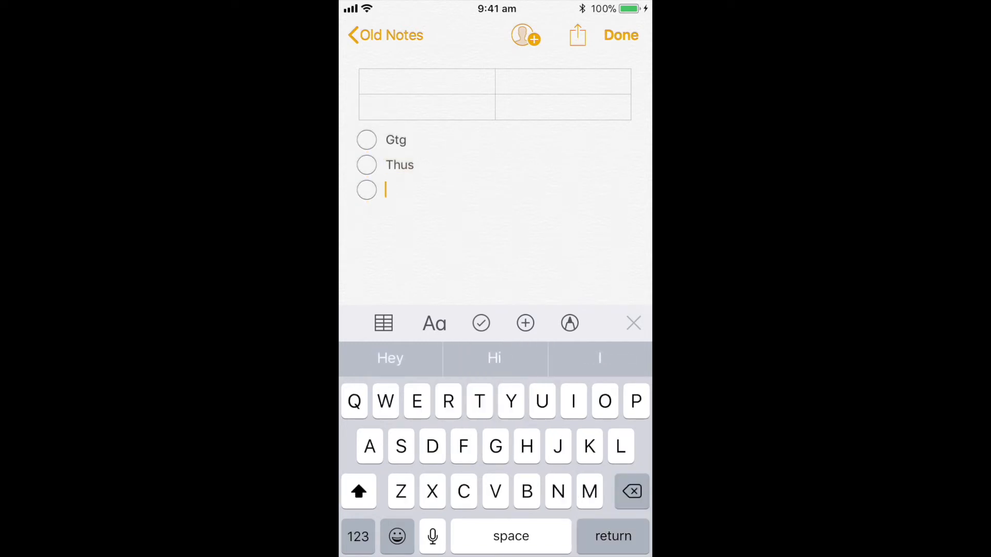
Step: Start a numbered list with item 'Test', then bring up the attachment choices
click(435, 323)
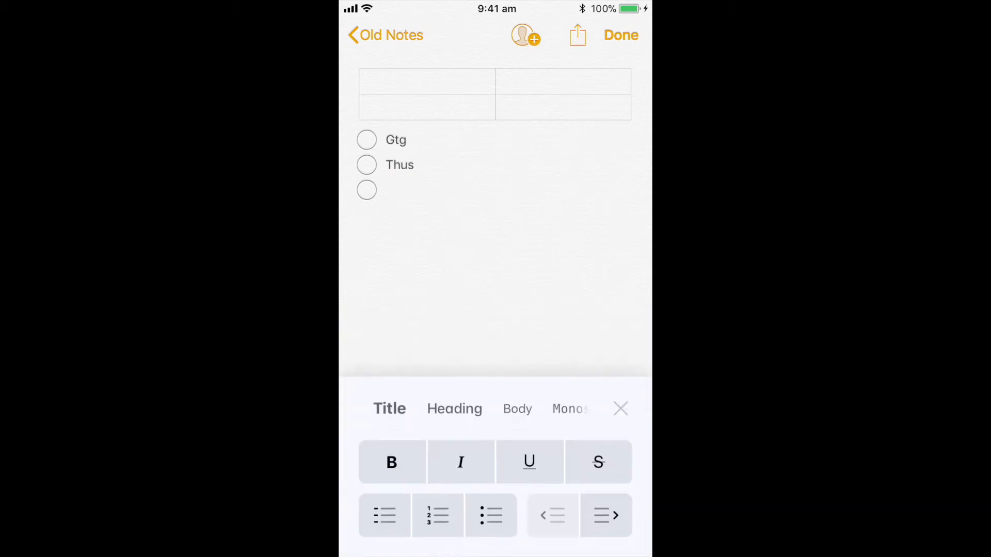
click(438, 515)
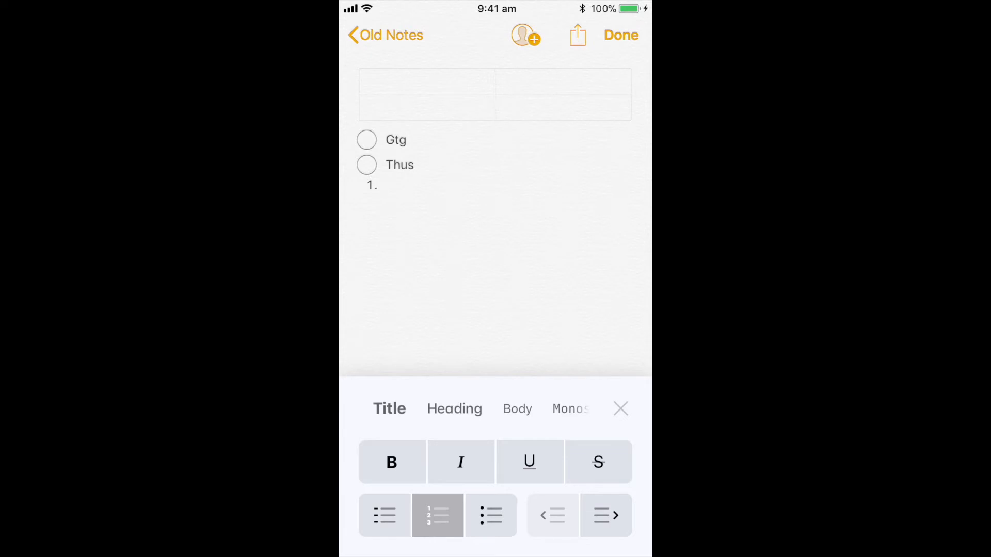
text(T)
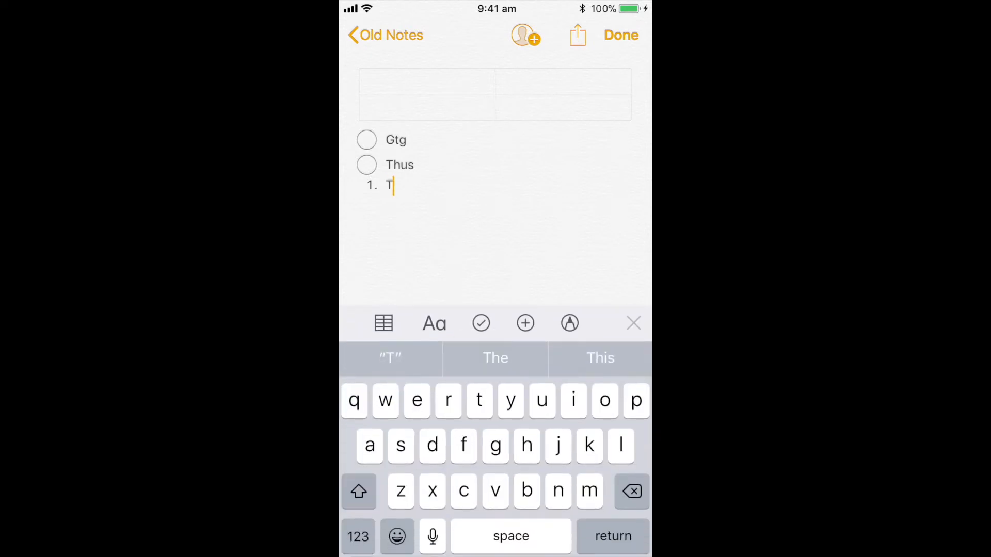
key(return)
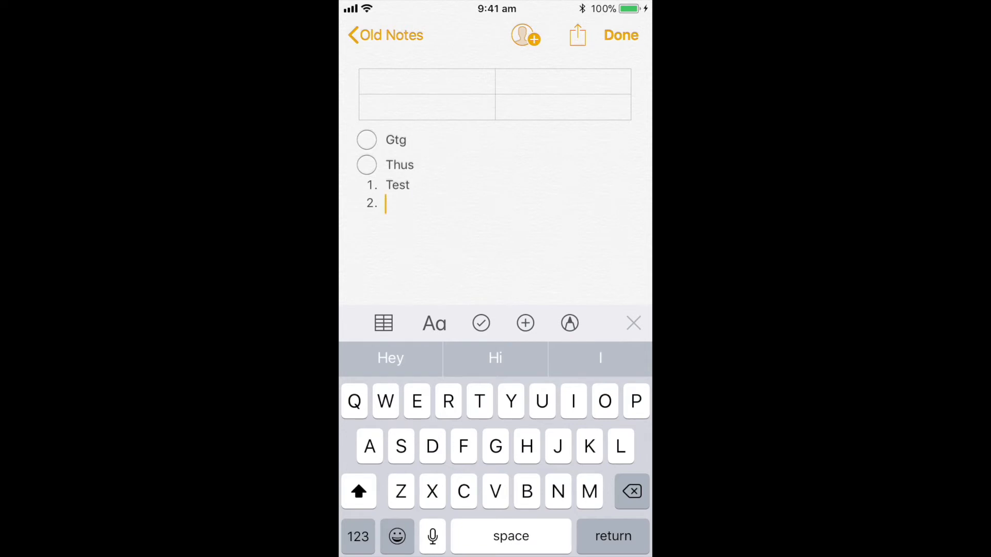
click(526, 323)
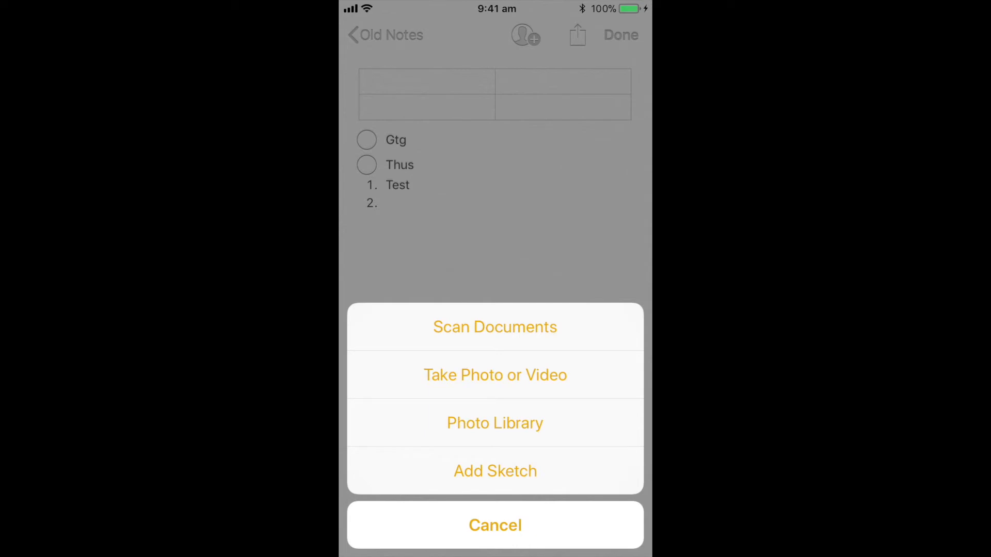
Step: Draw a grey scribbled sketch, erase part of it, and insert it below 'Test'
click(494, 471)
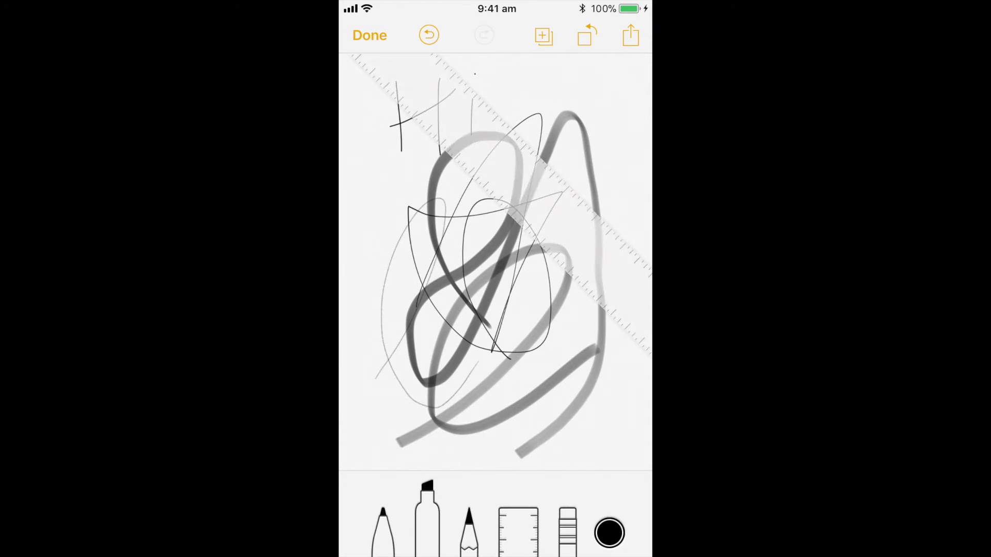
click(566, 531)
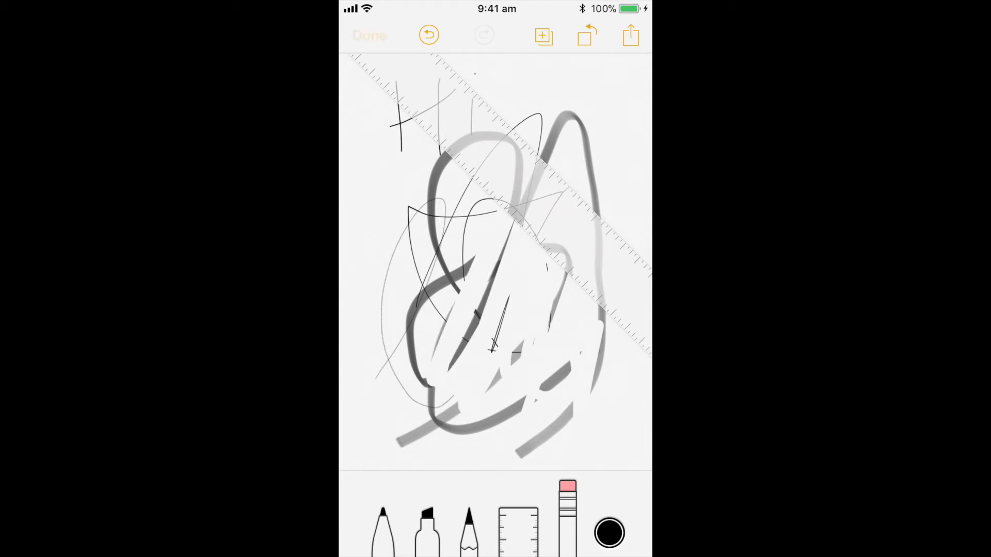
click(370, 35)
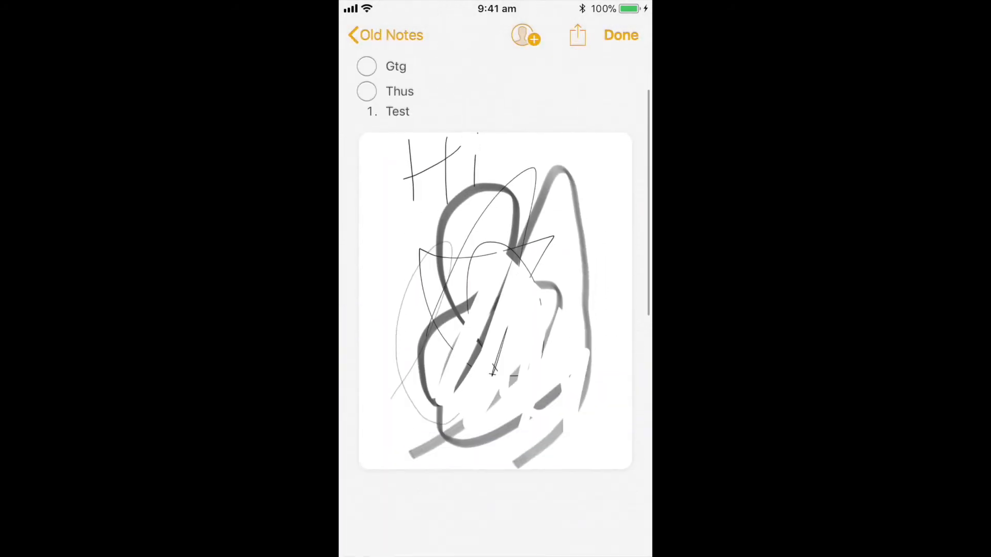
click(621, 35)
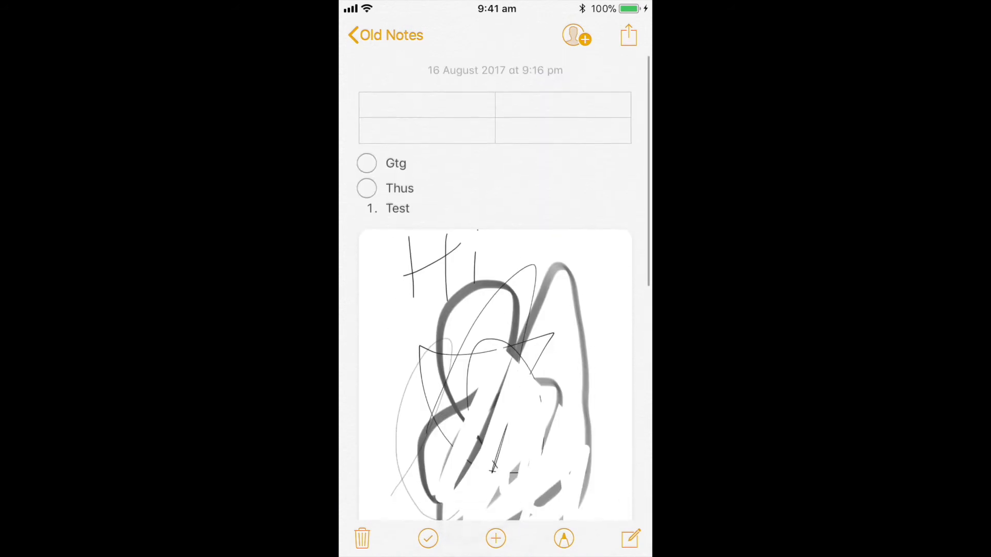
click(399, 208)
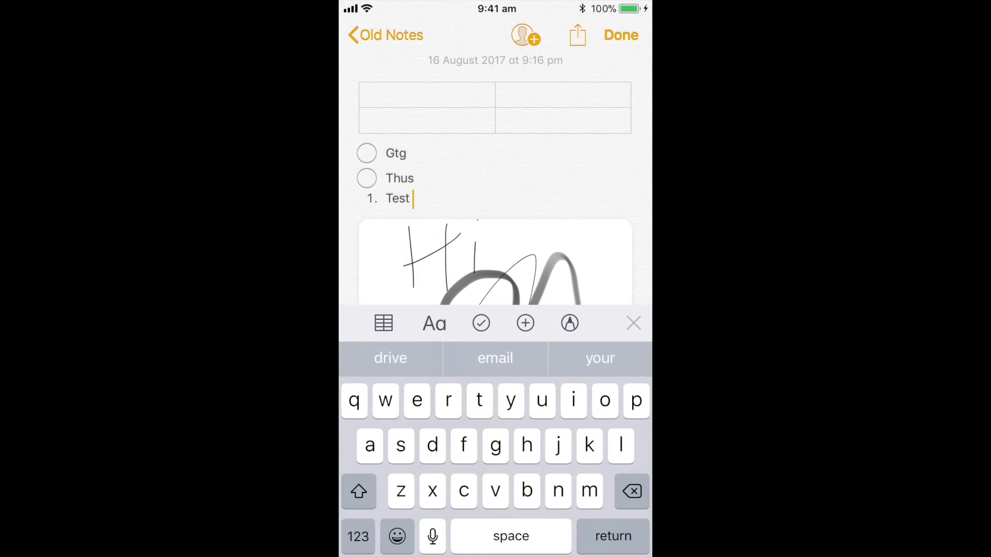
click(523, 35)
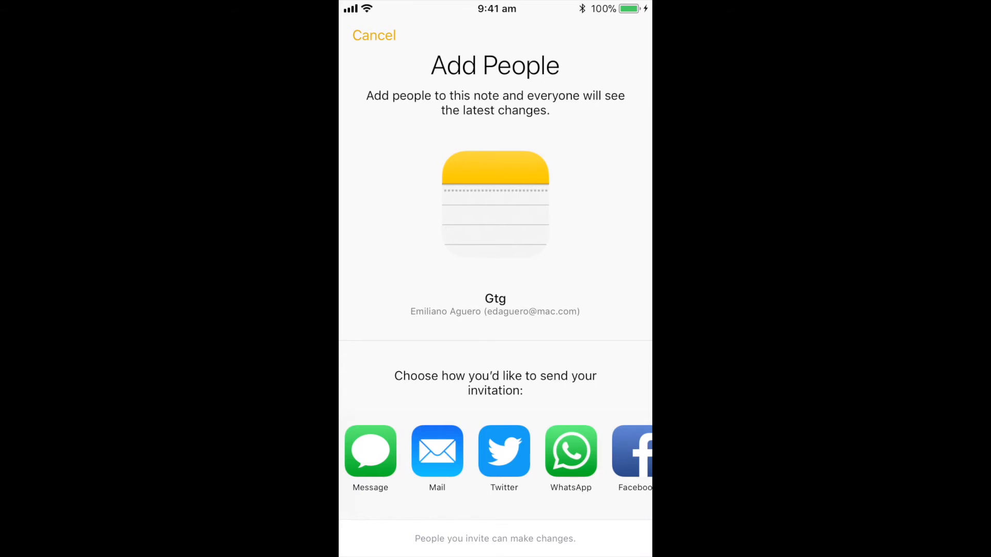
click(374, 36)
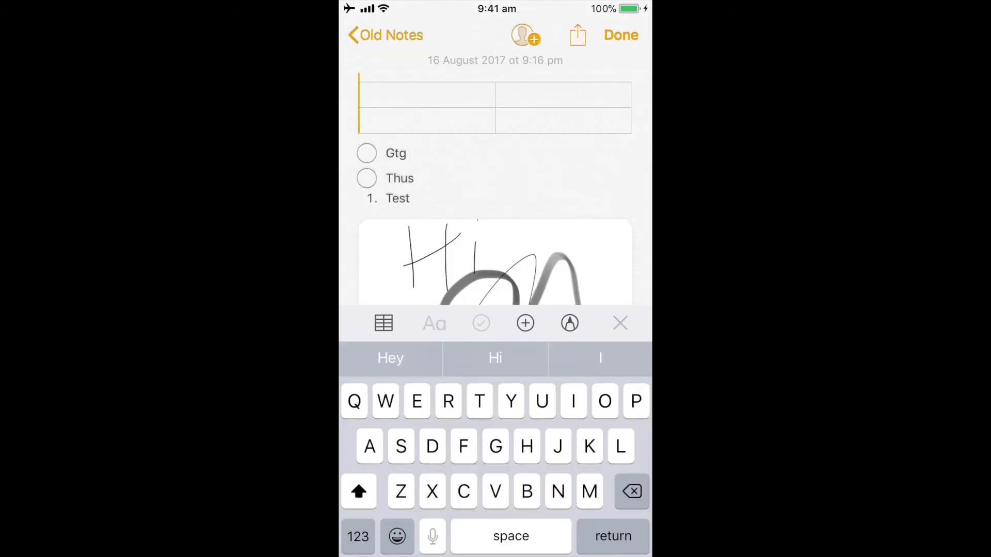
click(576, 36)
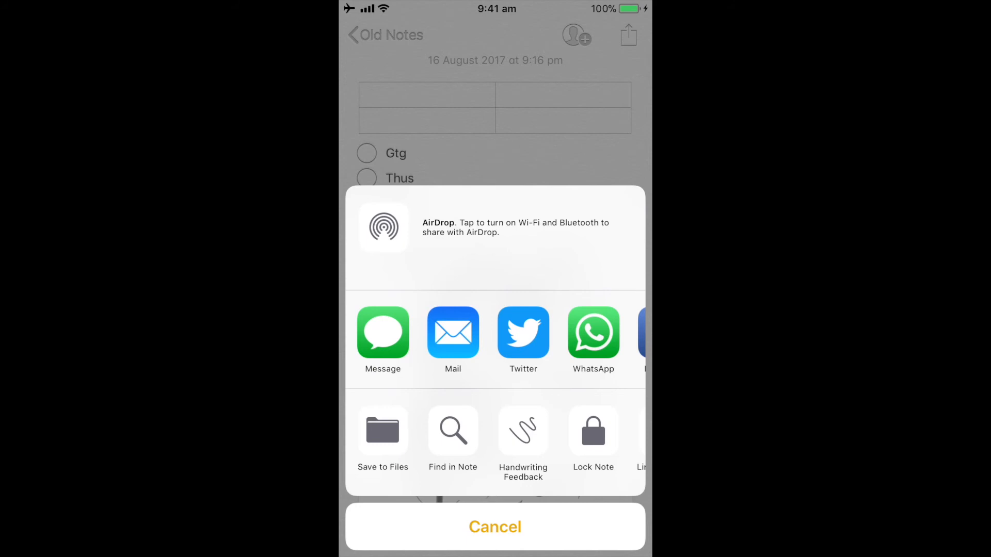
click(523, 432)
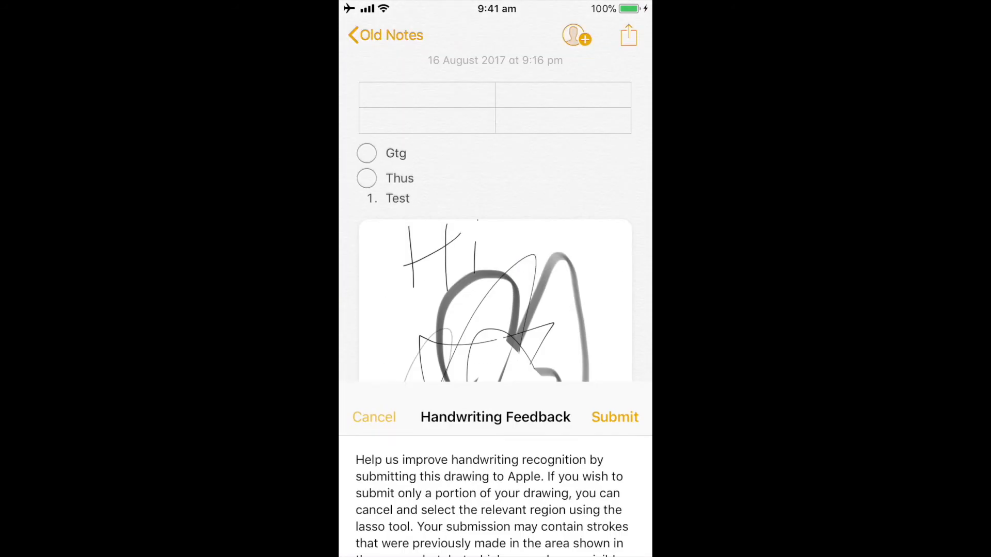
click(628, 35)
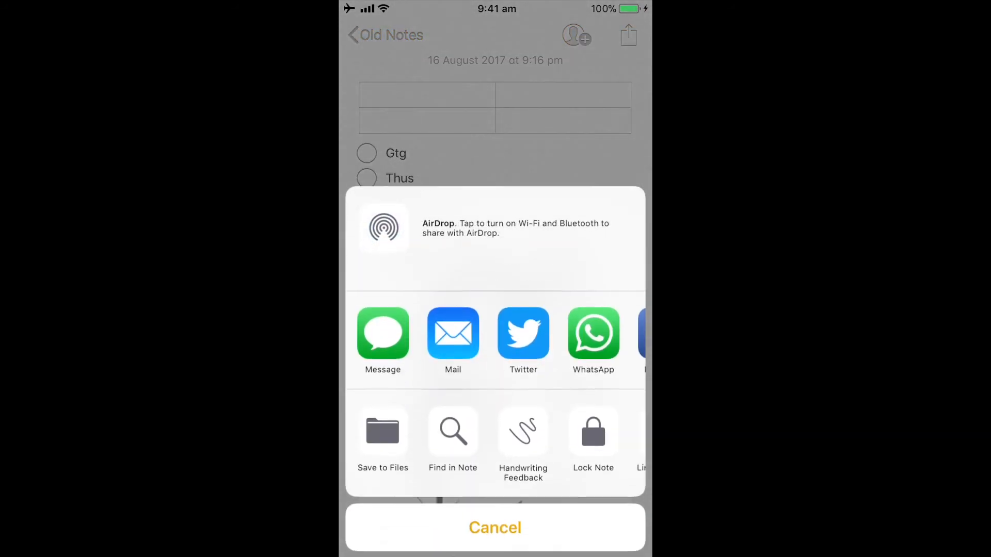
click(495, 528)
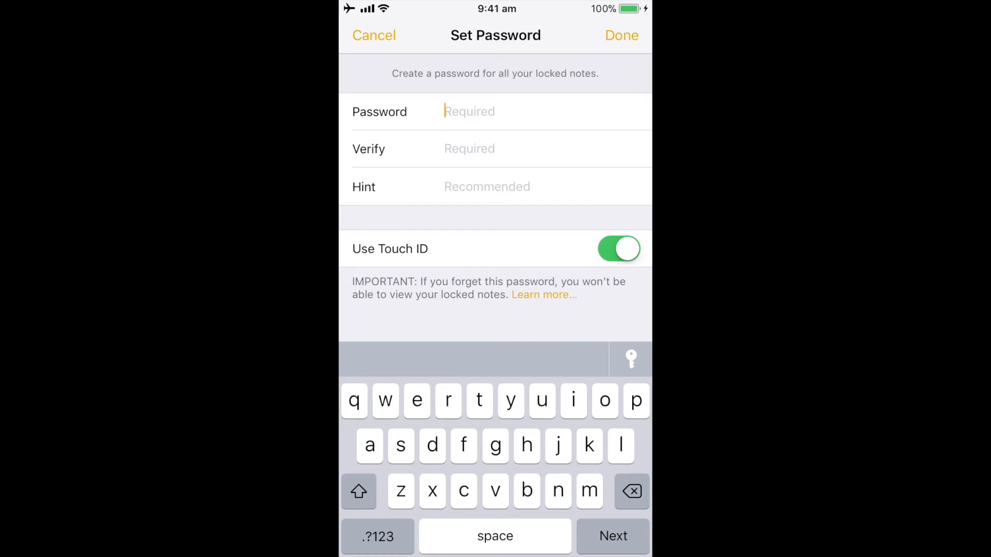
click(374, 35)
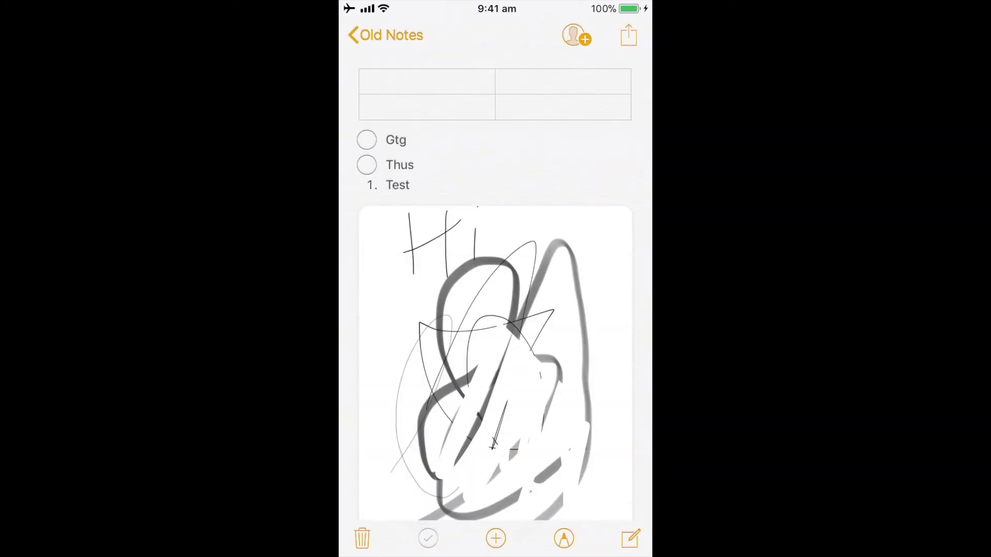
click(629, 35)
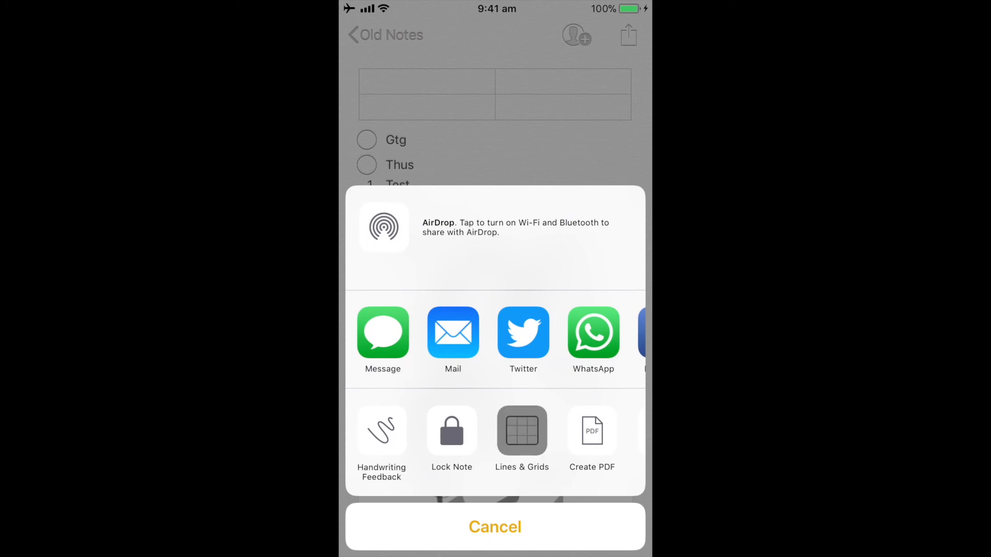
click(523, 433)
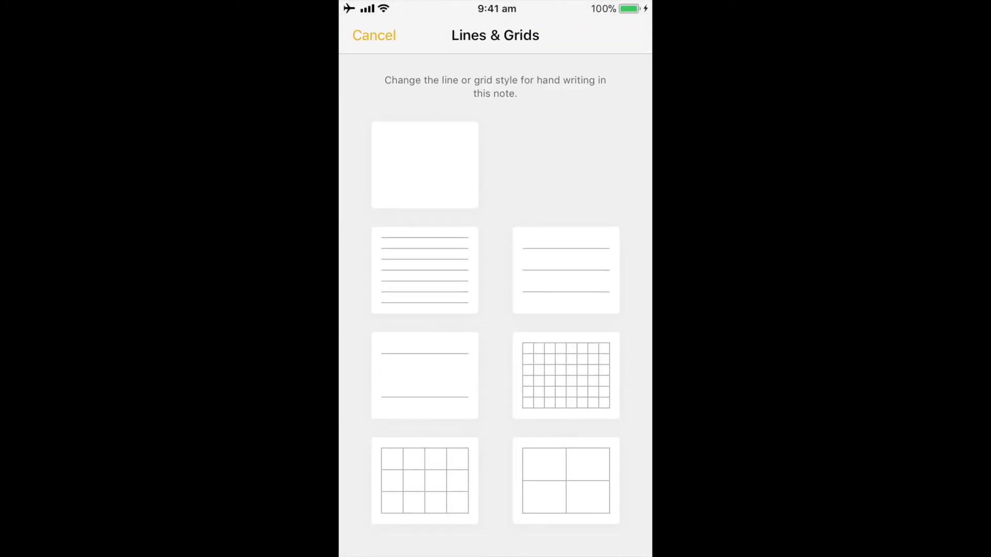
click(374, 35)
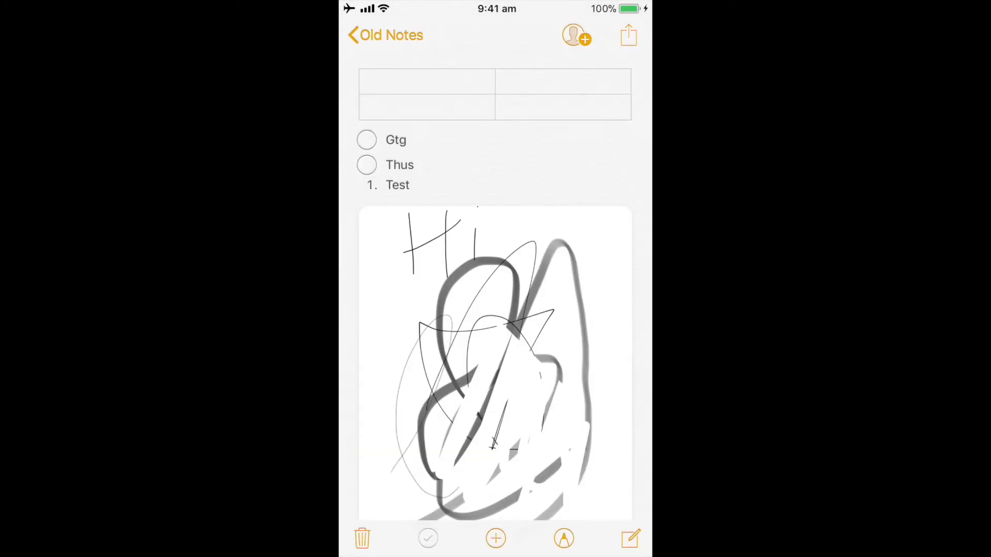
click(628, 34)
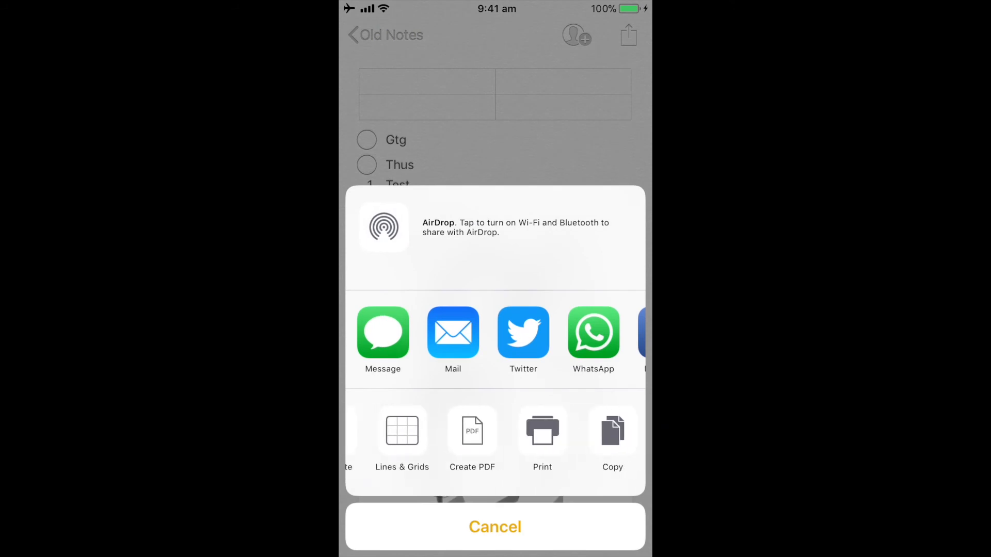
click(494, 527)
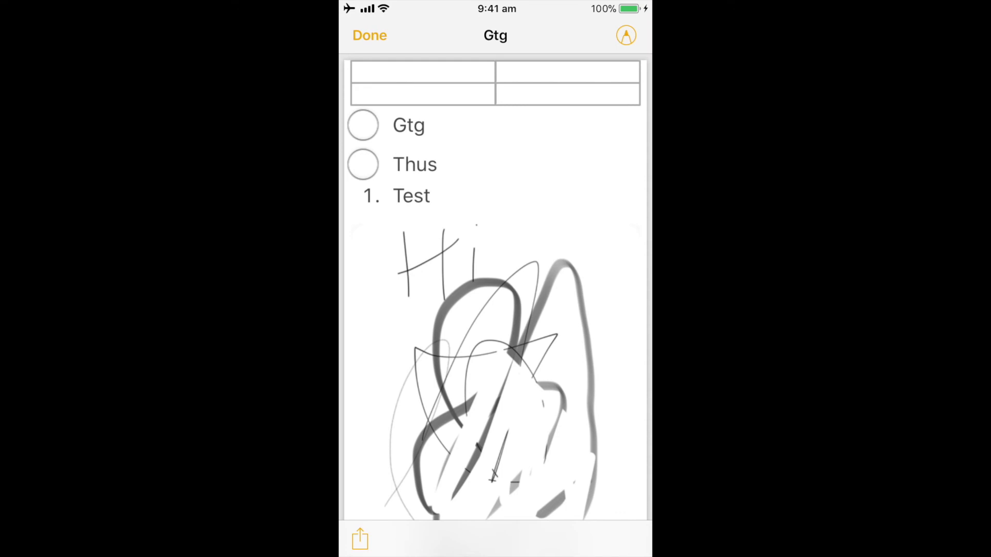
click(359, 539)
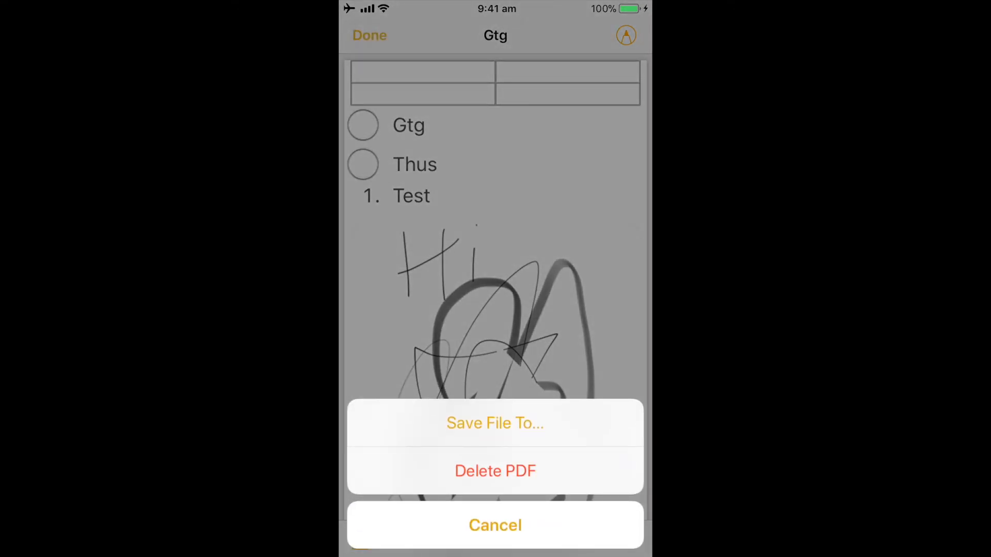
click(494, 526)
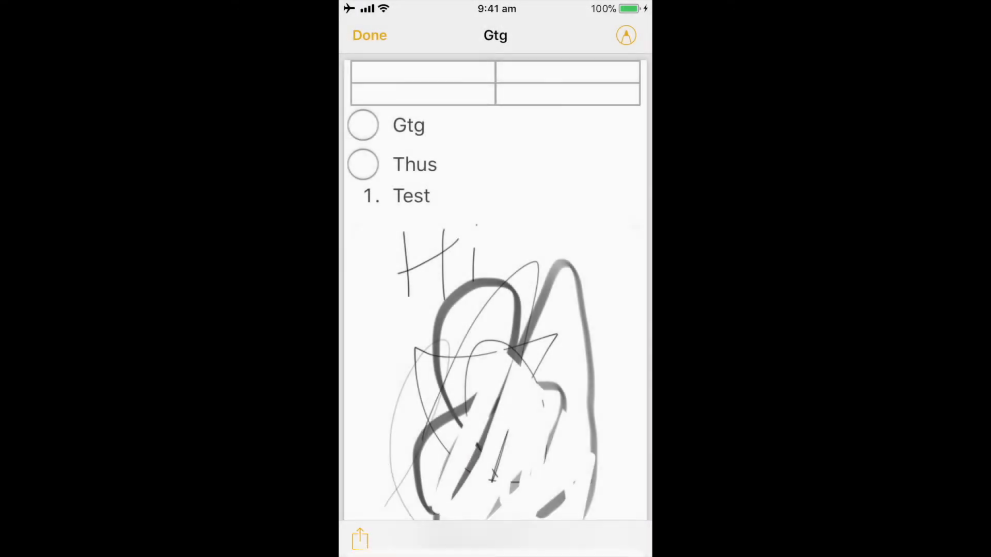
click(370, 35)
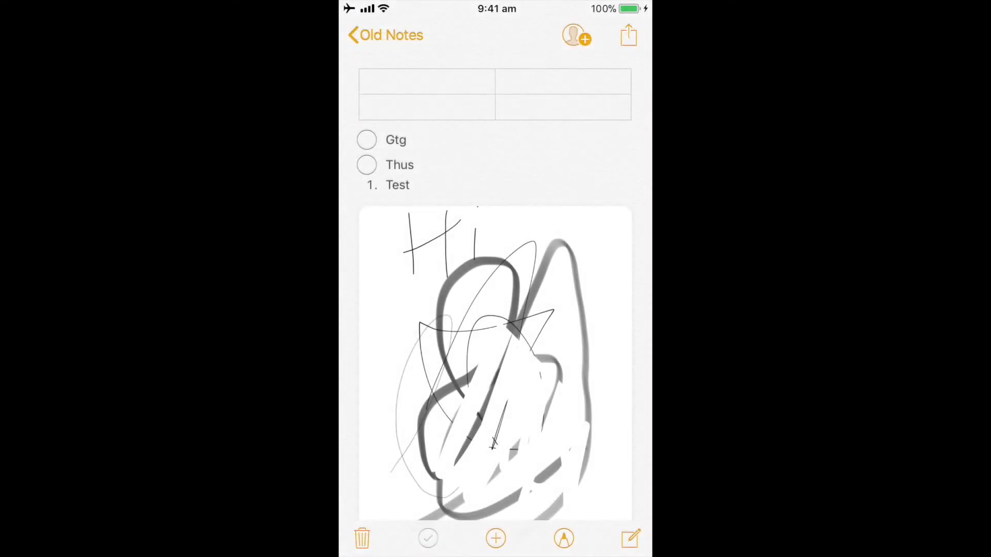